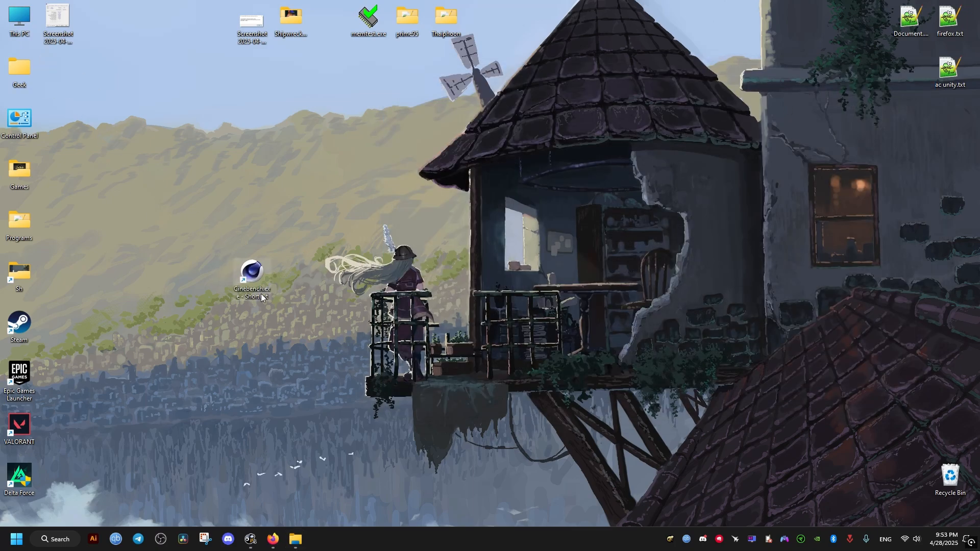
# Step: Rename the desktop Cinebench shortcut to just 'Cinebench', dropping the Shortcut suffix
pyautogui.click(251, 272)
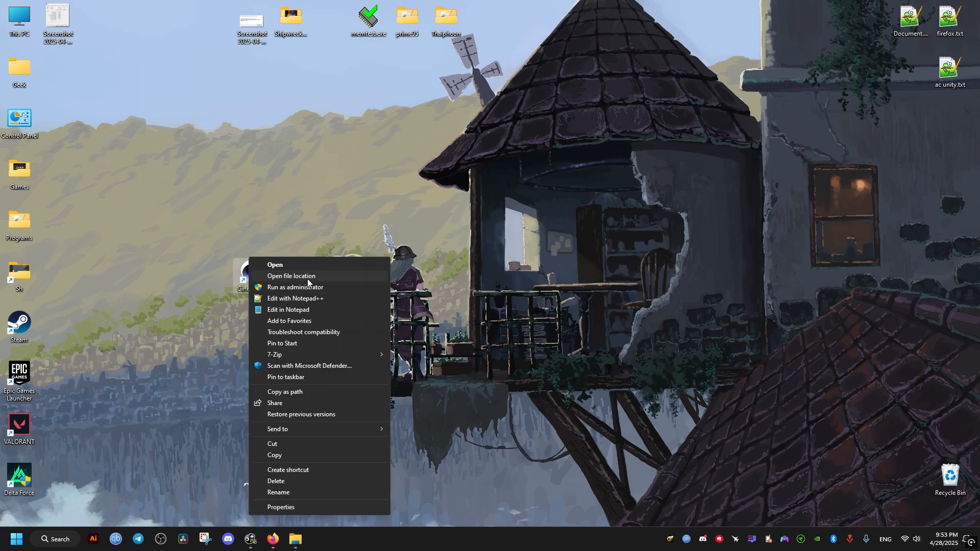
pyautogui.click(291, 276)
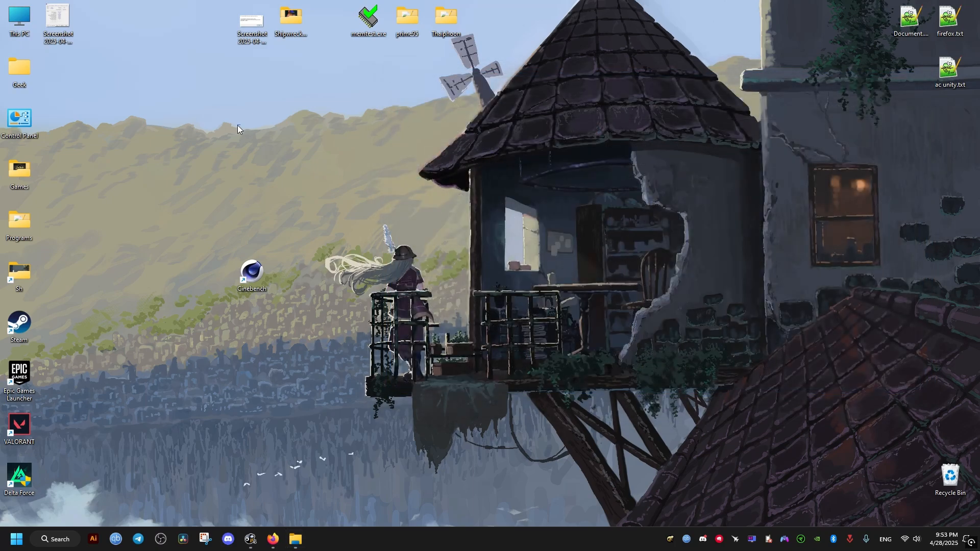
# Step: Recycle the Cinebench folder from C:\Program Files, leaving 37 items
pyautogui.click(295, 539)
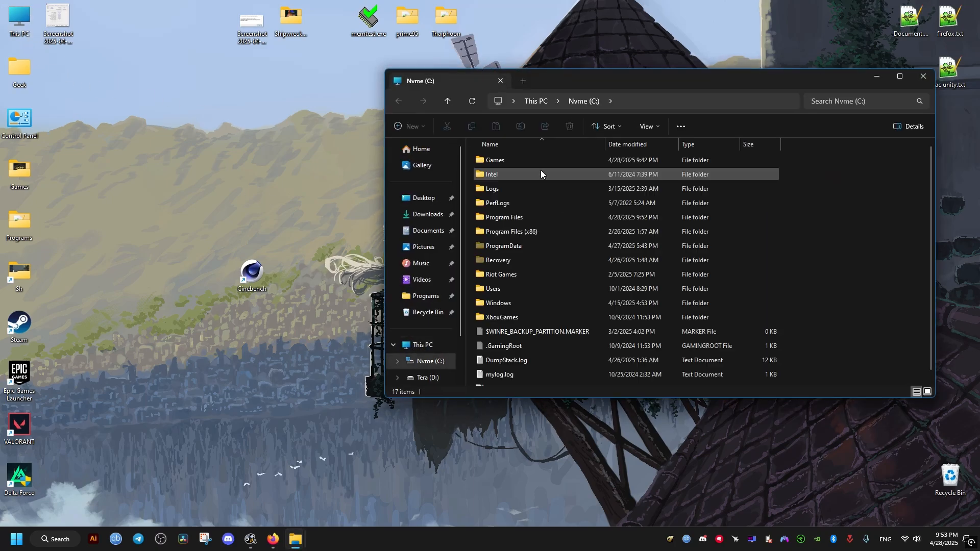
pyautogui.doubleClick(503, 216)
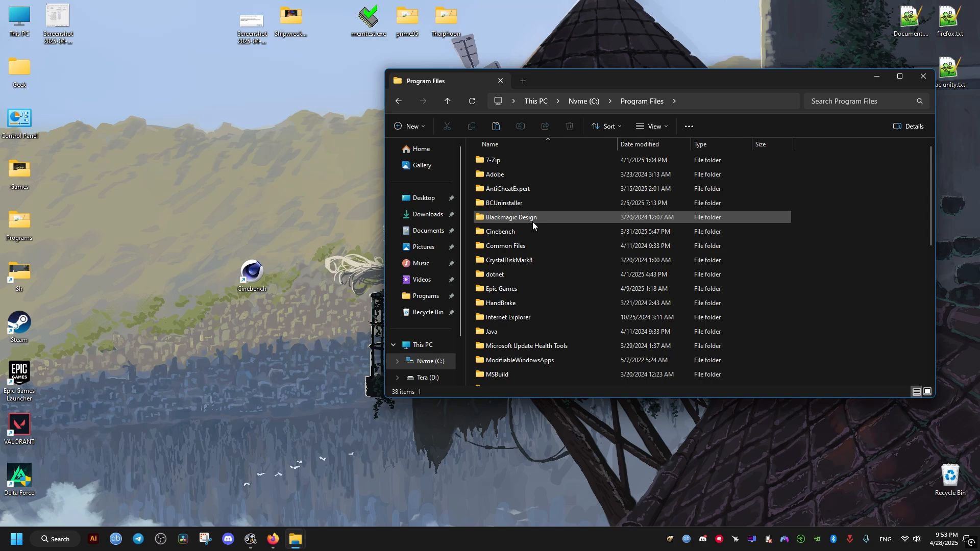
pyautogui.click(499, 231)
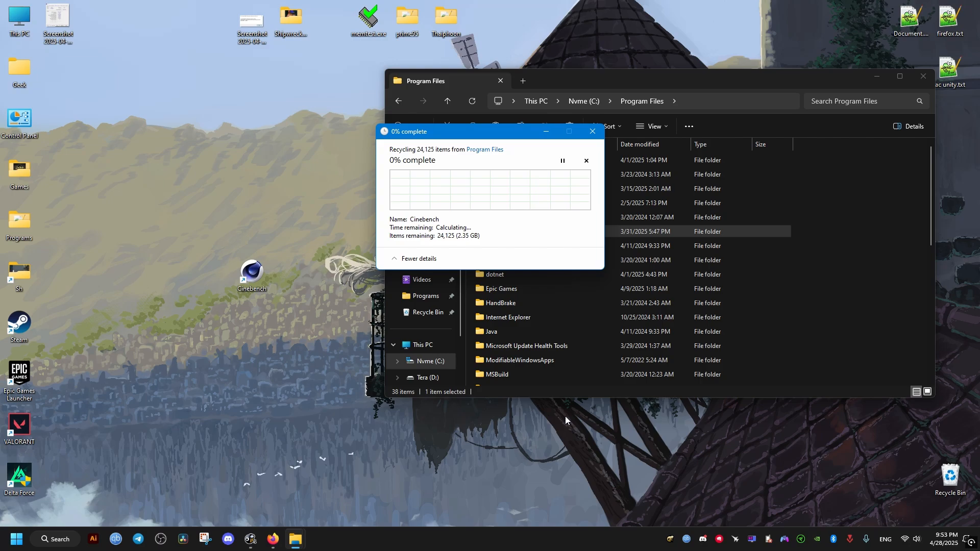
pyautogui.moveTo(536, 414)
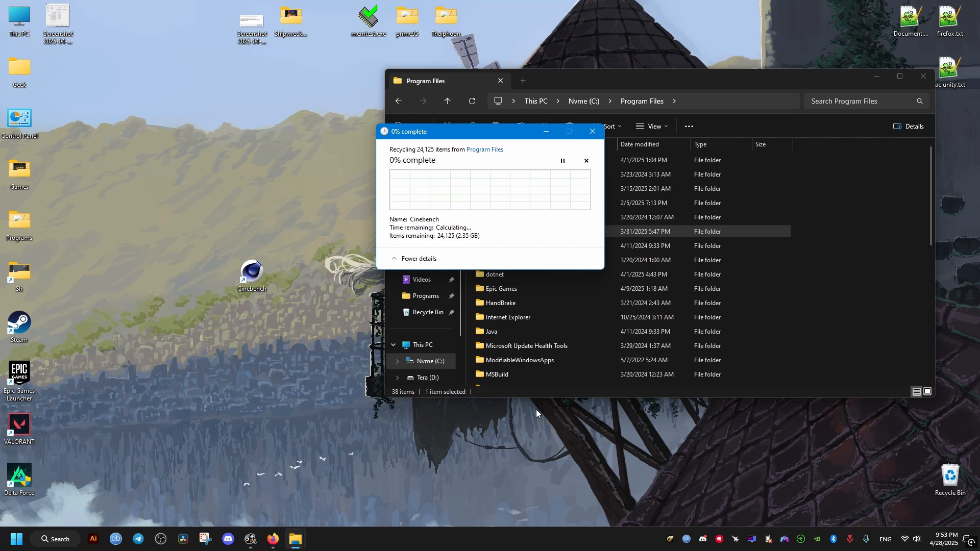
pyautogui.click(586, 160)
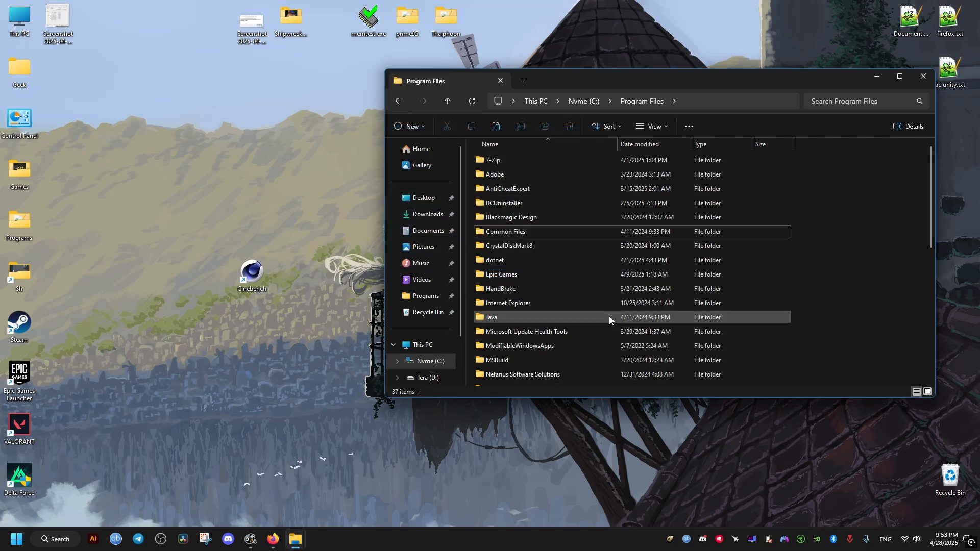
pyautogui.scroll(-3)
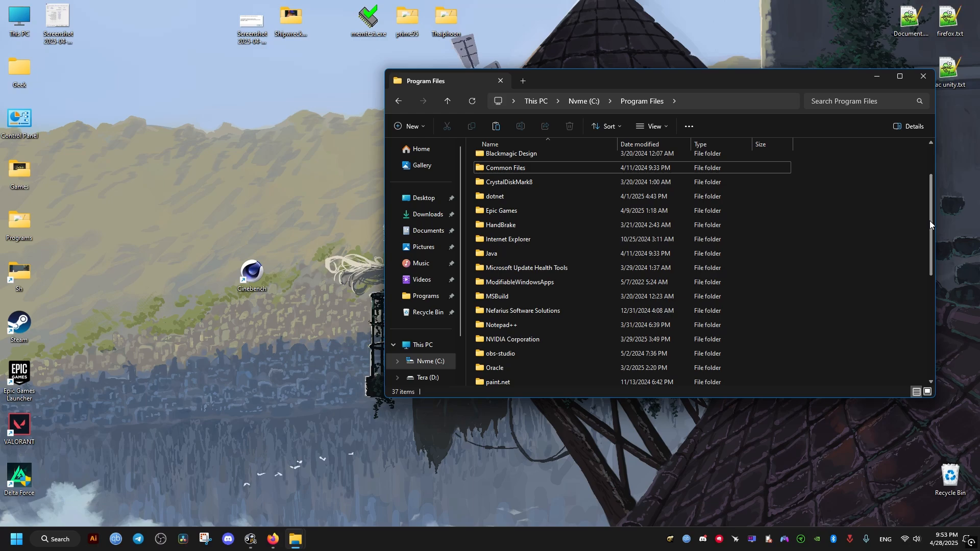
pyautogui.scroll(-3)
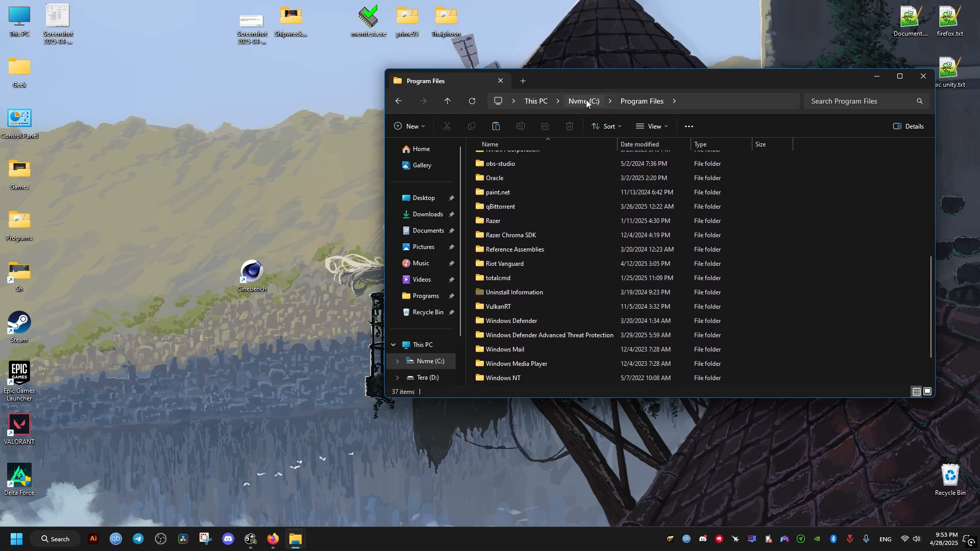
# Step: Navigate to C:\Users\Geek, the user's home folder
pyautogui.click(535, 101)
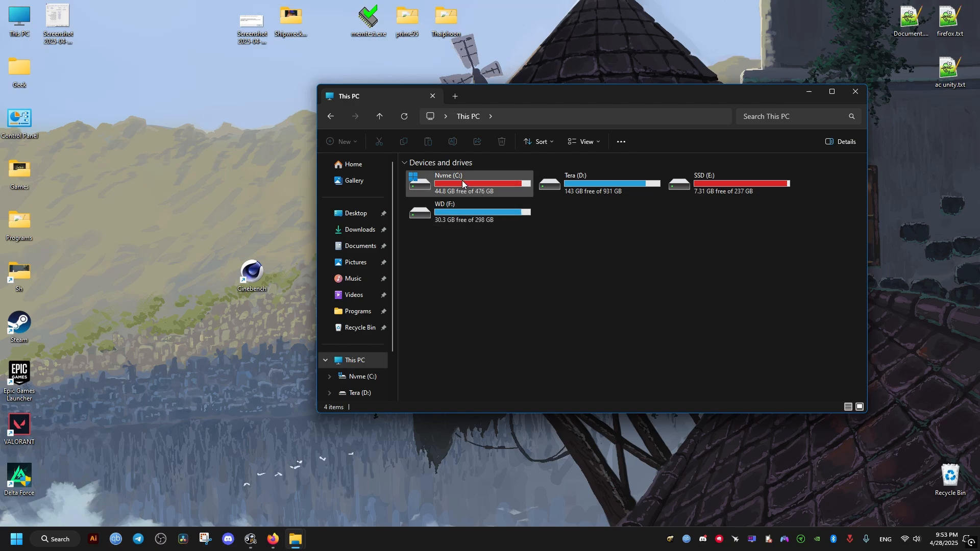
pyautogui.doubleClick(448, 183)
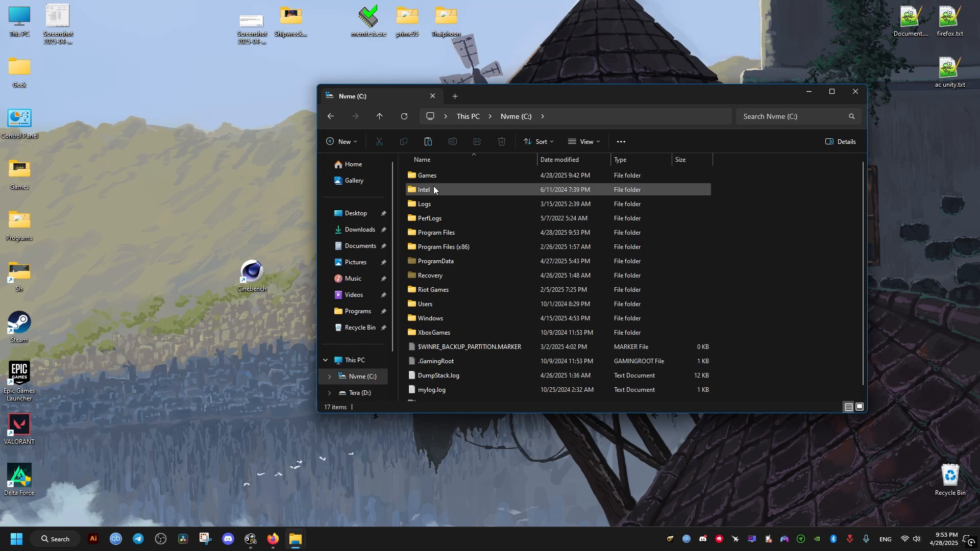
pyautogui.doubleClick(426, 303)
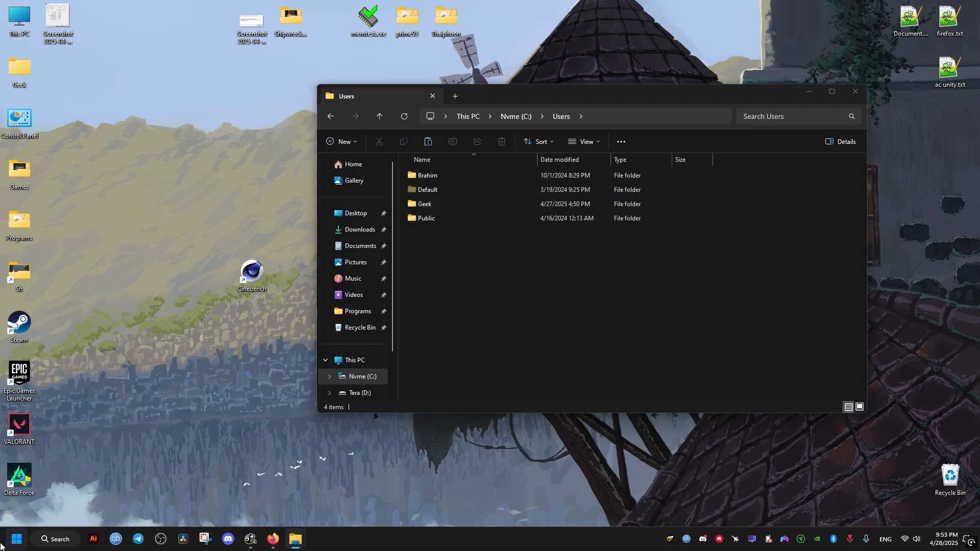
pyautogui.click(17, 538)
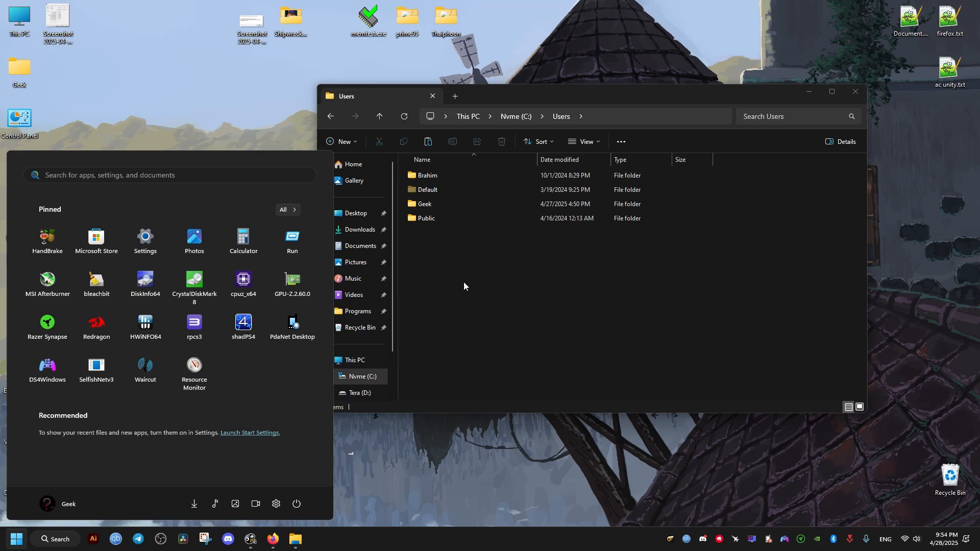
pyautogui.doubleClick(424, 203)
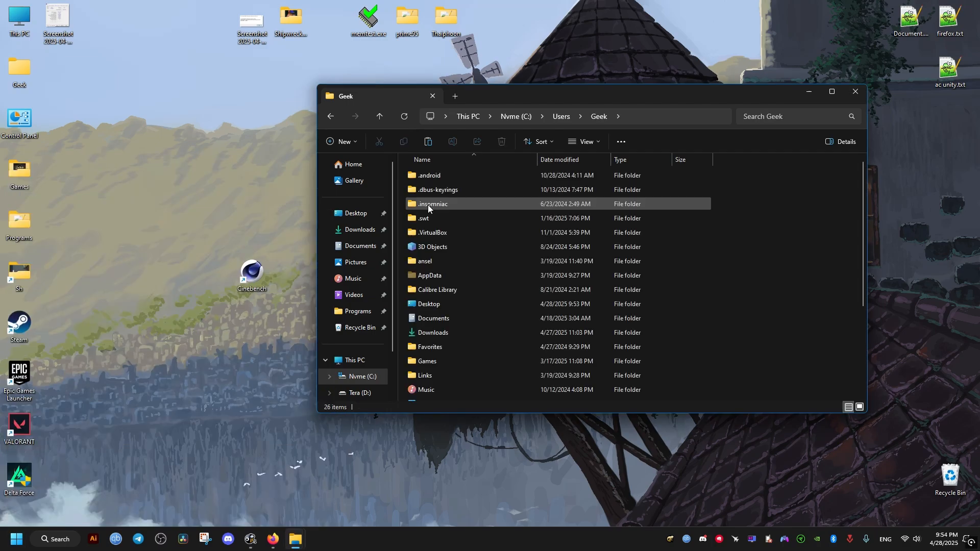
pyautogui.moveTo(582, 154)
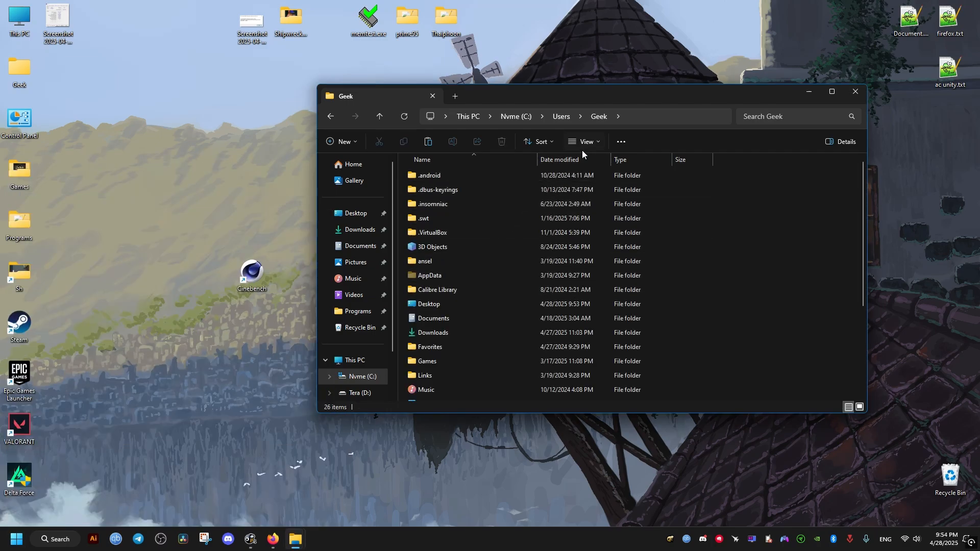
# Step: Turn on 'Show hidden files, folders, and drives' in Folder Options so AppData appears
pyautogui.click(582, 142)
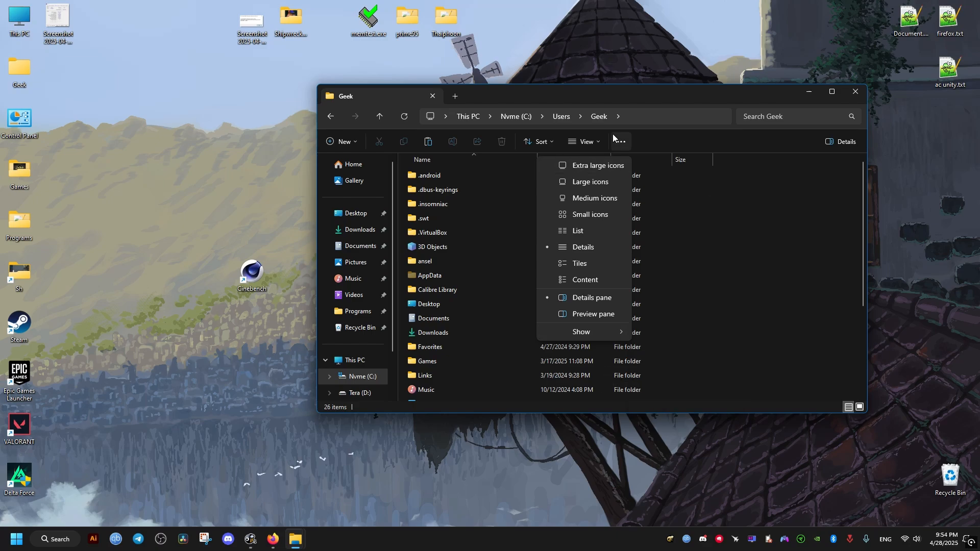
pyautogui.click(620, 141)
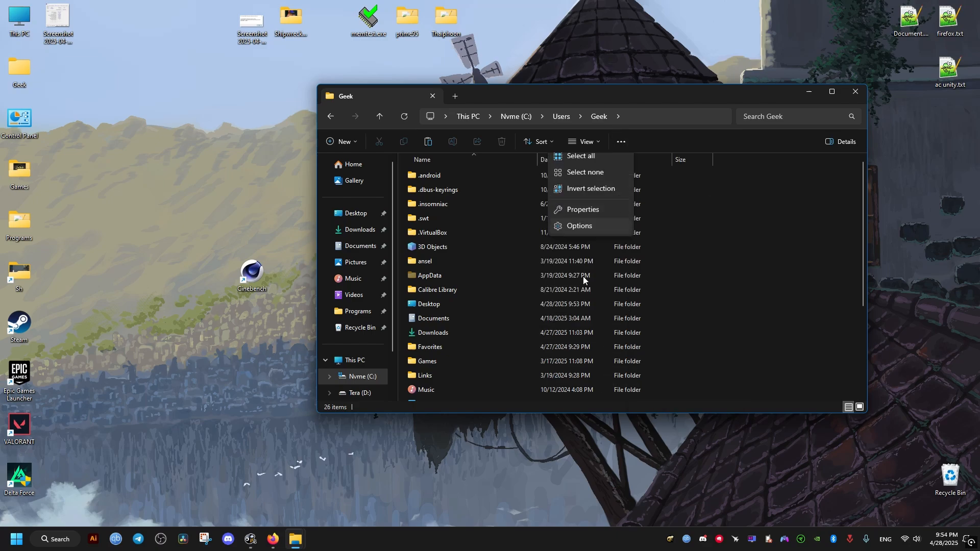
pyautogui.click(578, 226)
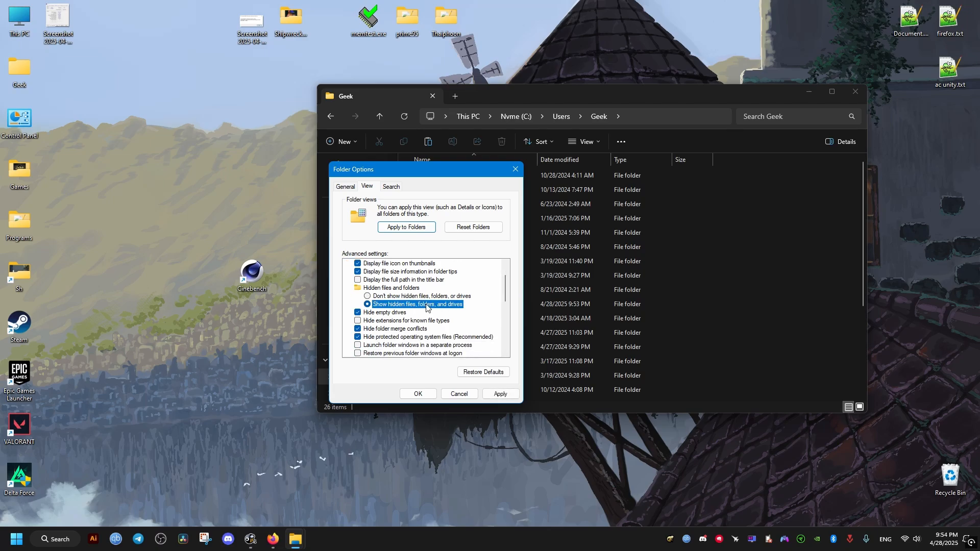
pyautogui.click(418, 394)
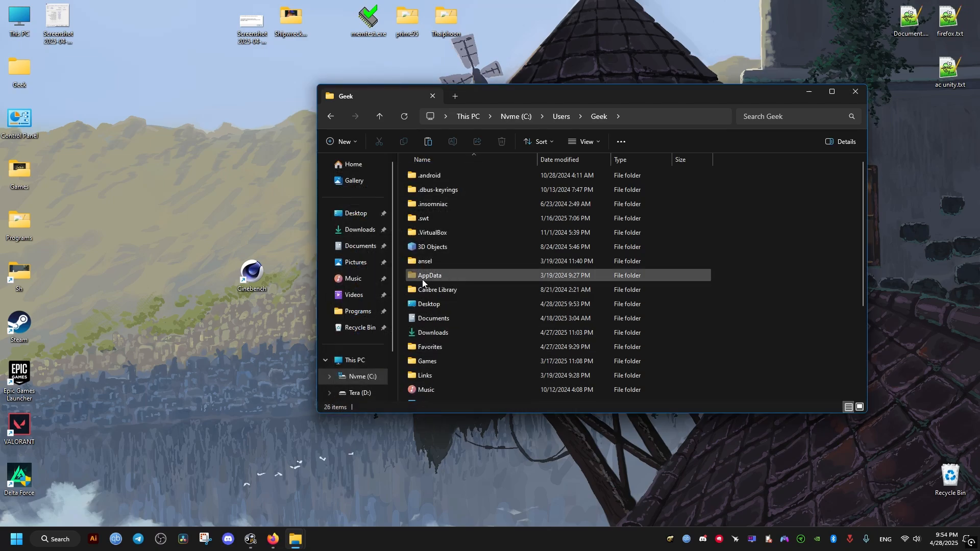
# Step: In AppData's Roaming folder, check the Maxon folder's 4.42 GB size and remove it
pyautogui.doubleClick(429, 275)
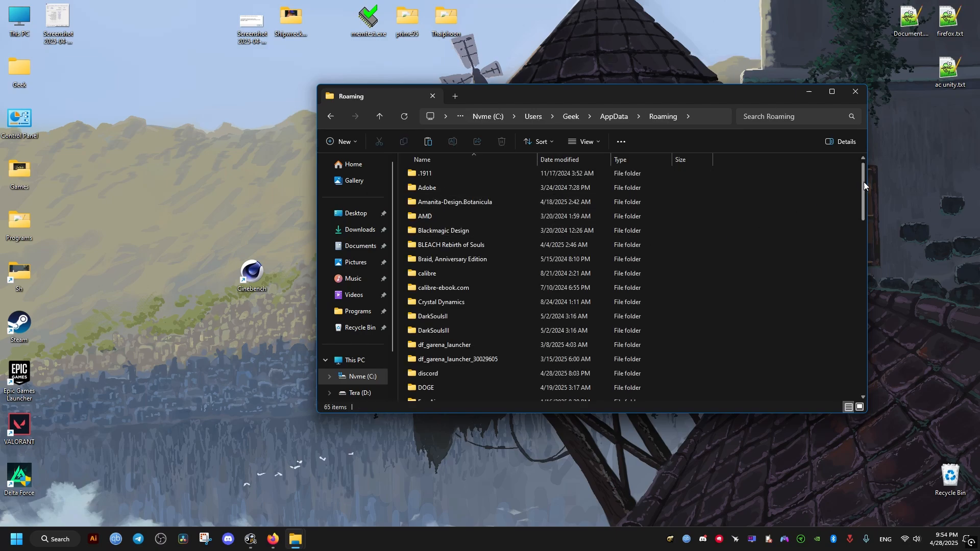
pyautogui.scroll(-3)
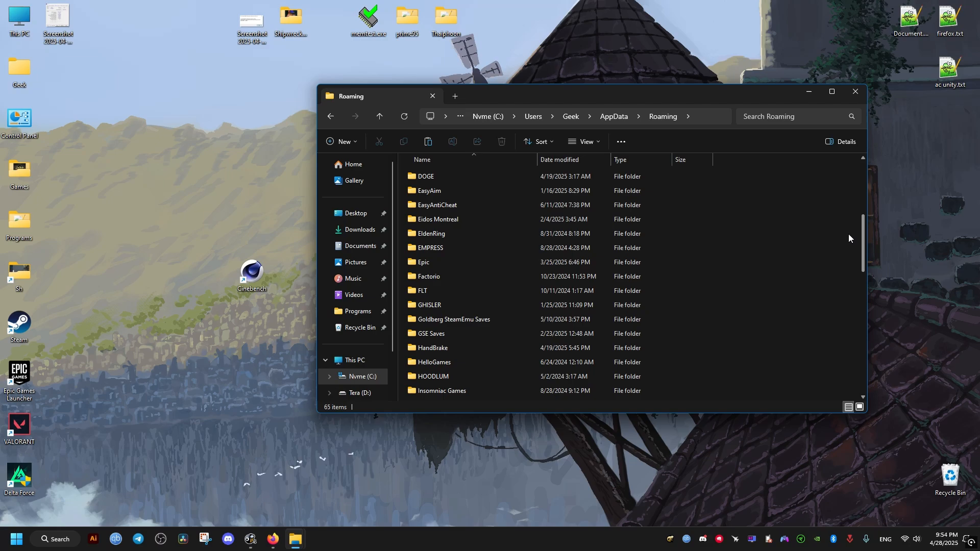
pyautogui.scroll(-3)
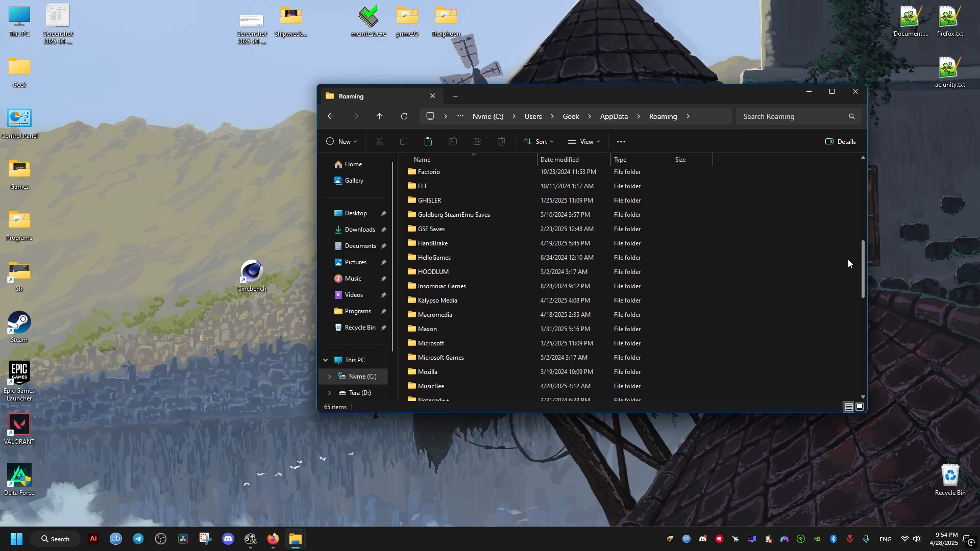
pyautogui.scroll(-3)
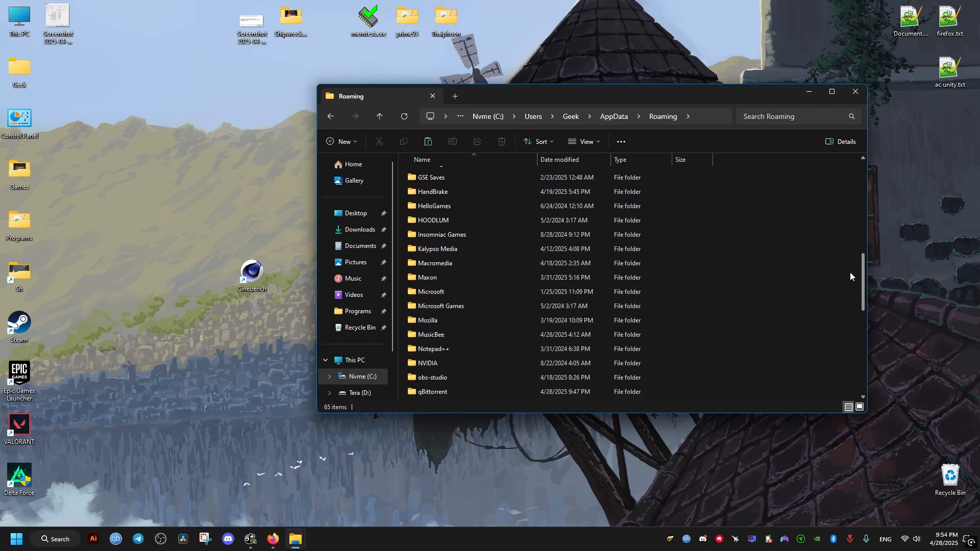
pyautogui.doubleClick(427, 277)
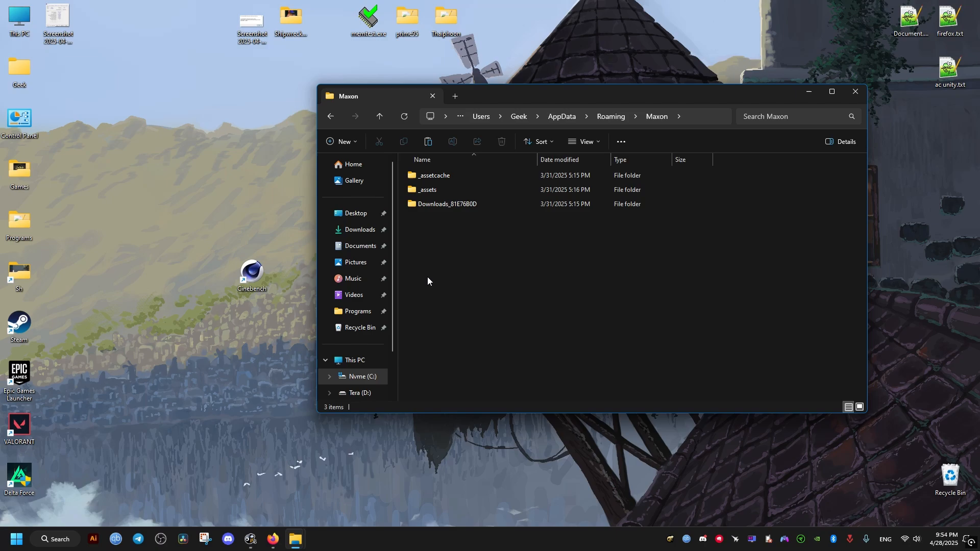
pyautogui.rightClick(428, 281)
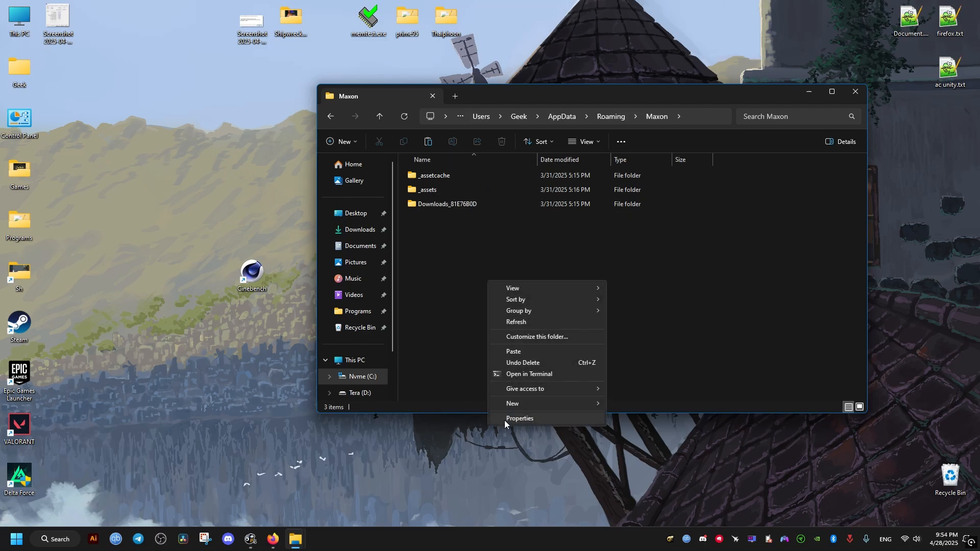
pyautogui.click(519, 418)
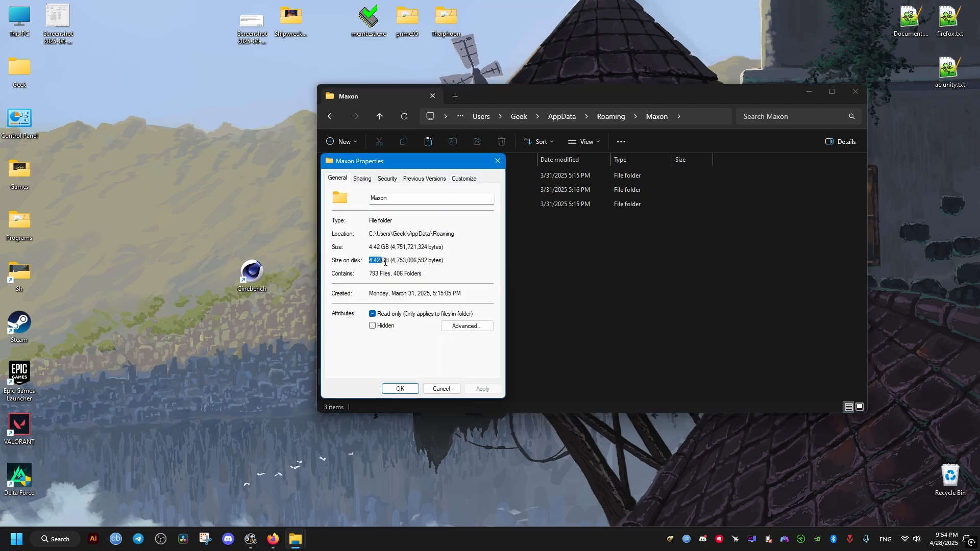
pyautogui.click(441, 388)
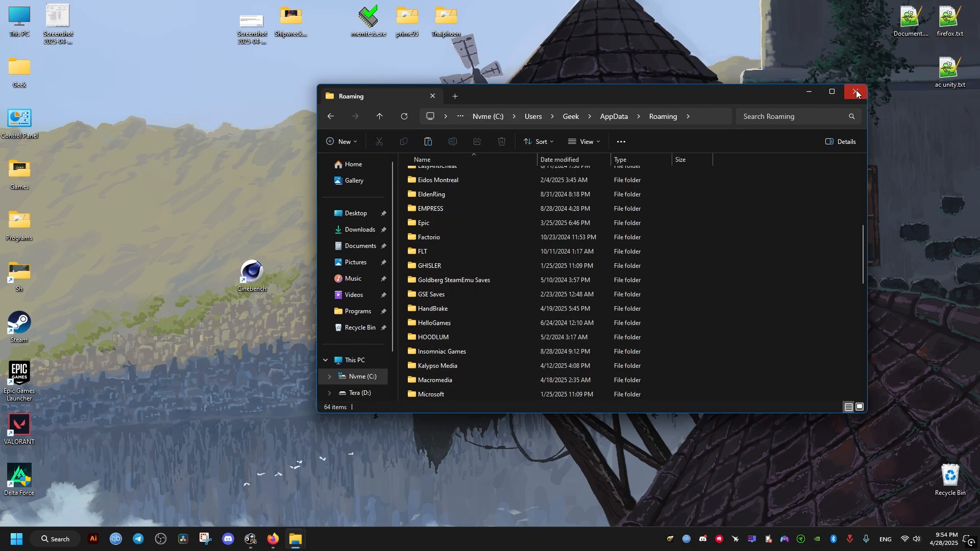
# Step: In Geek's Documents, confirm MAXON holds Cinebench_2024.0.0, then delete MAXON
pyautogui.click(855, 92)
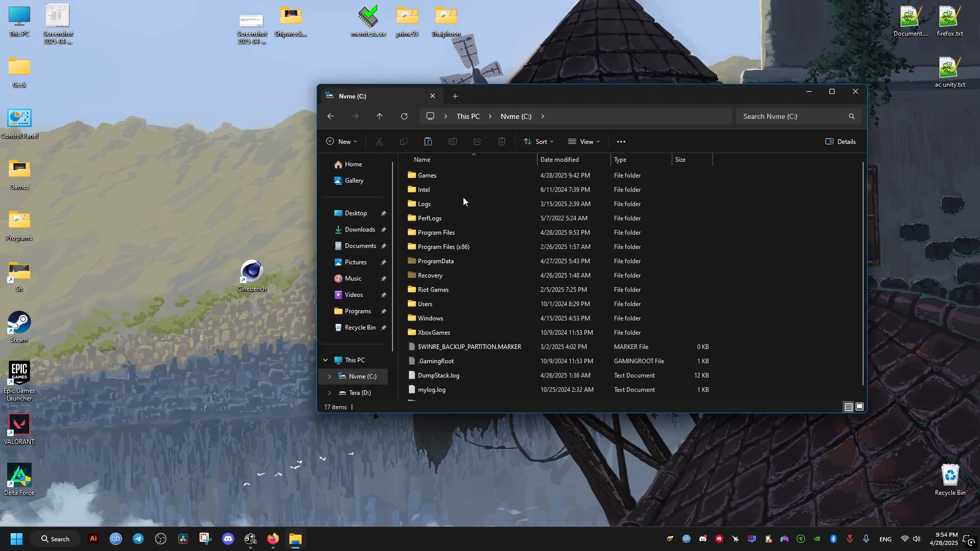
pyautogui.doubleClick(426, 304)
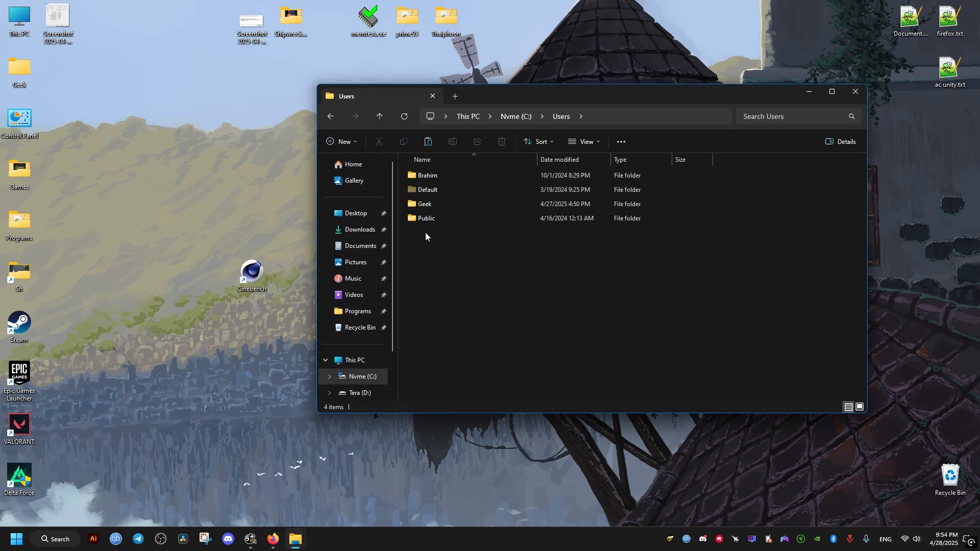
pyautogui.doubleClick(424, 204)
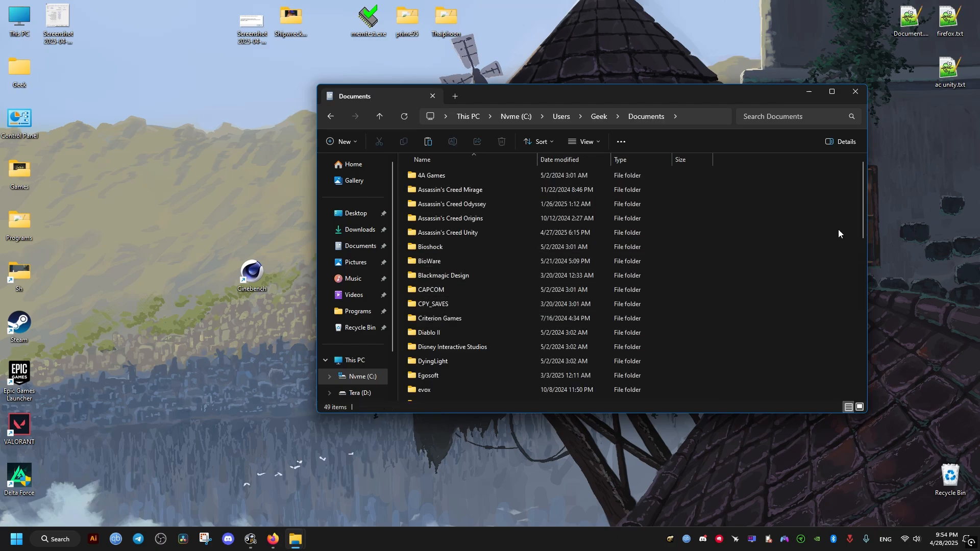
pyautogui.scroll(-3)
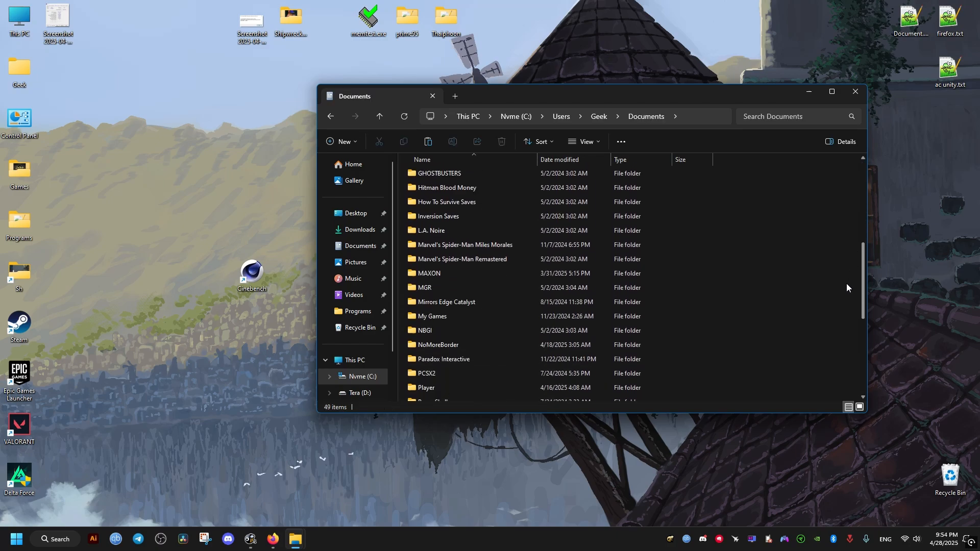
pyautogui.scroll(-3)
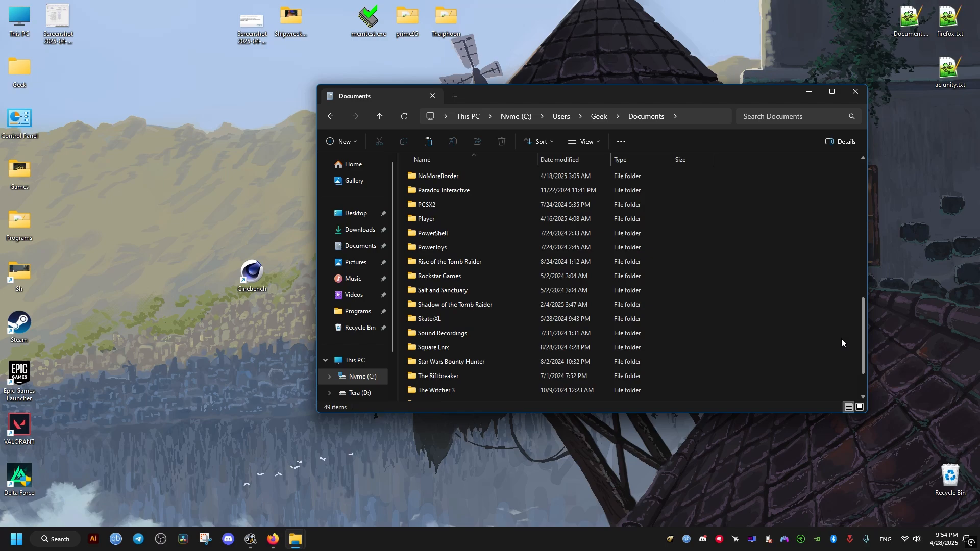
pyautogui.scroll(-3)
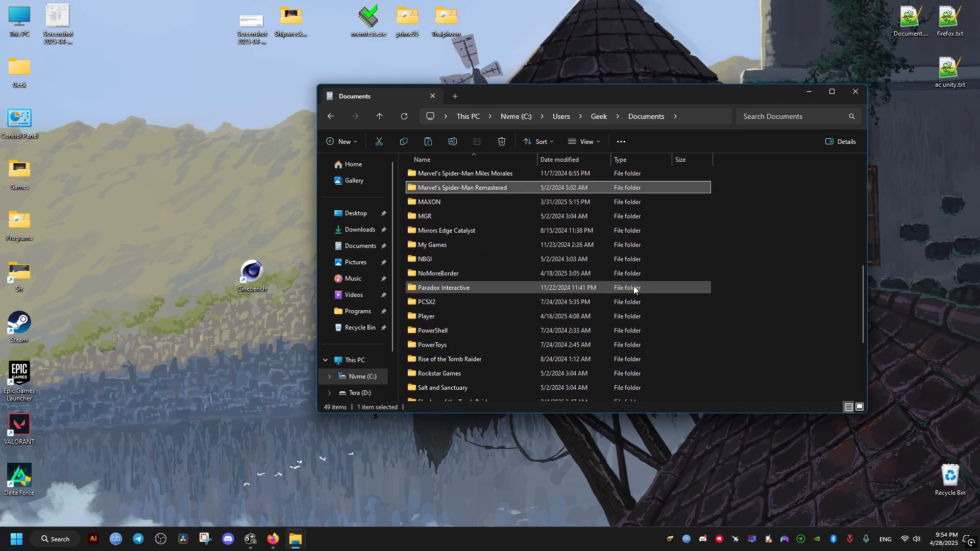
pyautogui.doubleClick(428, 201)
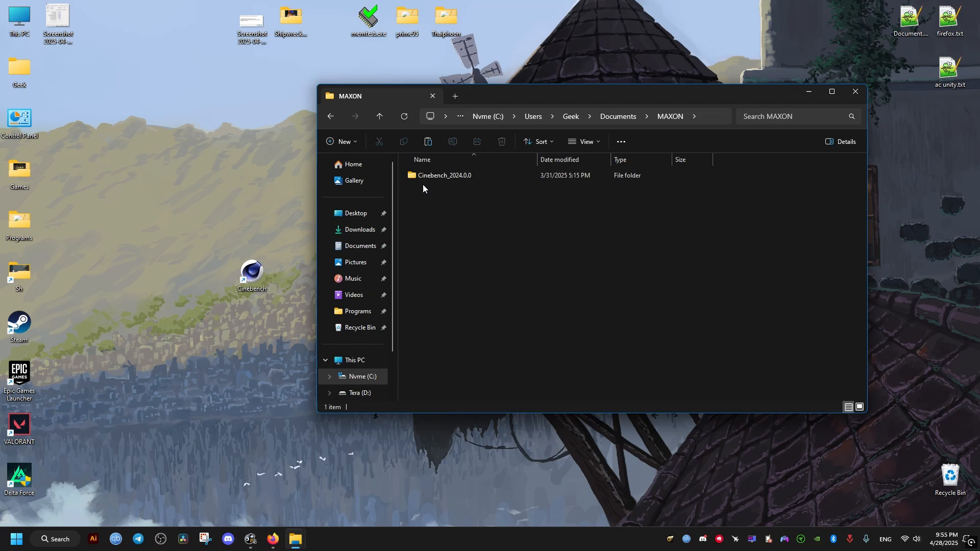
pyautogui.click(563, 116)
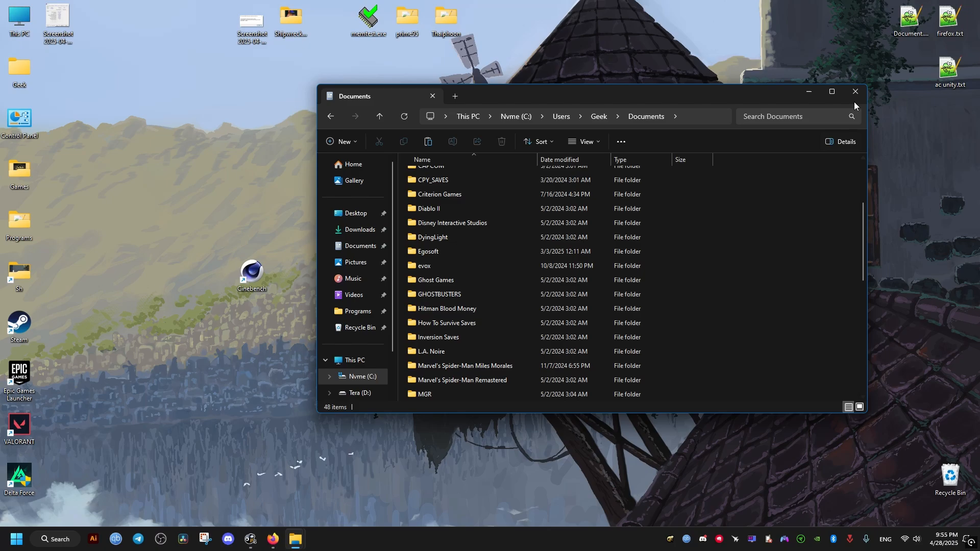
# Step: Close the Documents window, enter text in the Run box, and open the Start menu
pyautogui.click(855, 91)
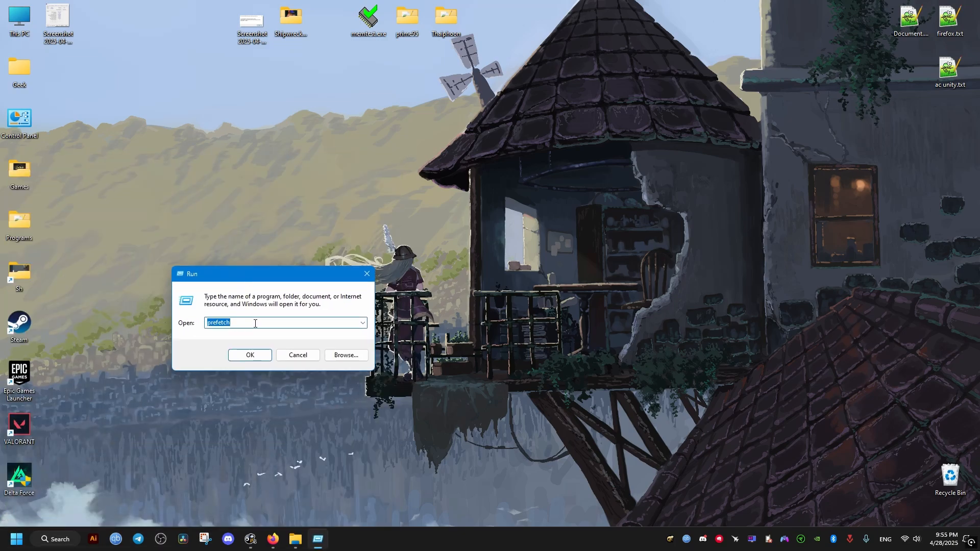
pyautogui.write('te')
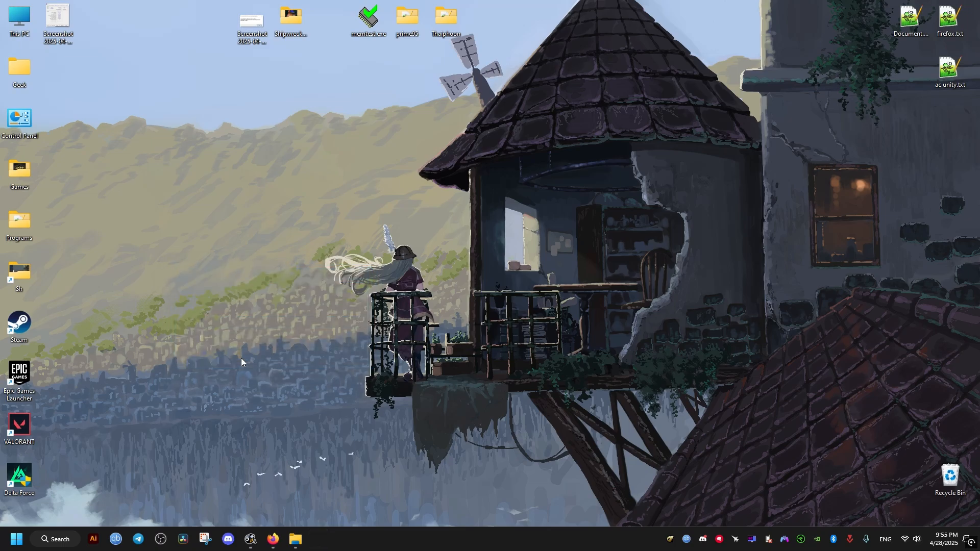
pyautogui.click(294, 539)
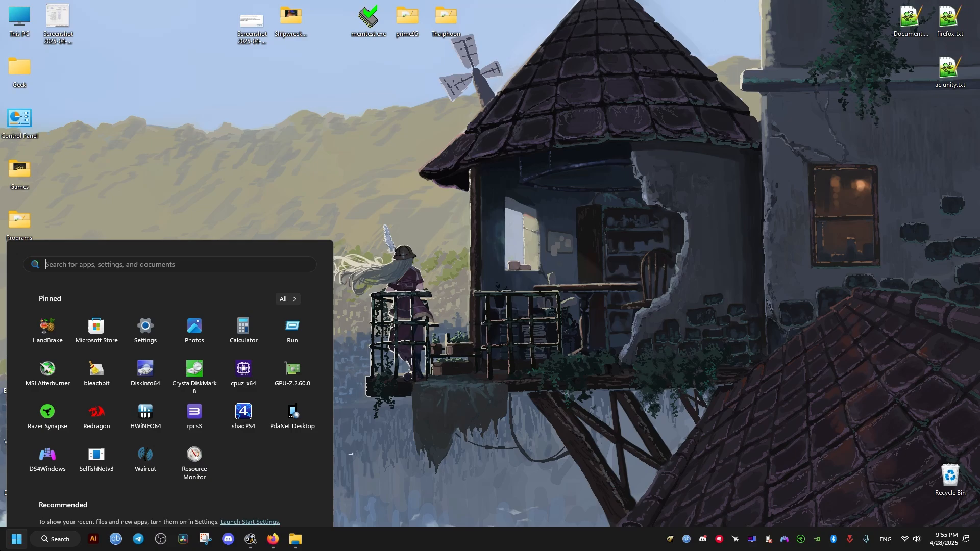
# Step: Use Run with %temp% to open the user's AppData\Local\Temp folder with 18 items
pyautogui.write('run')
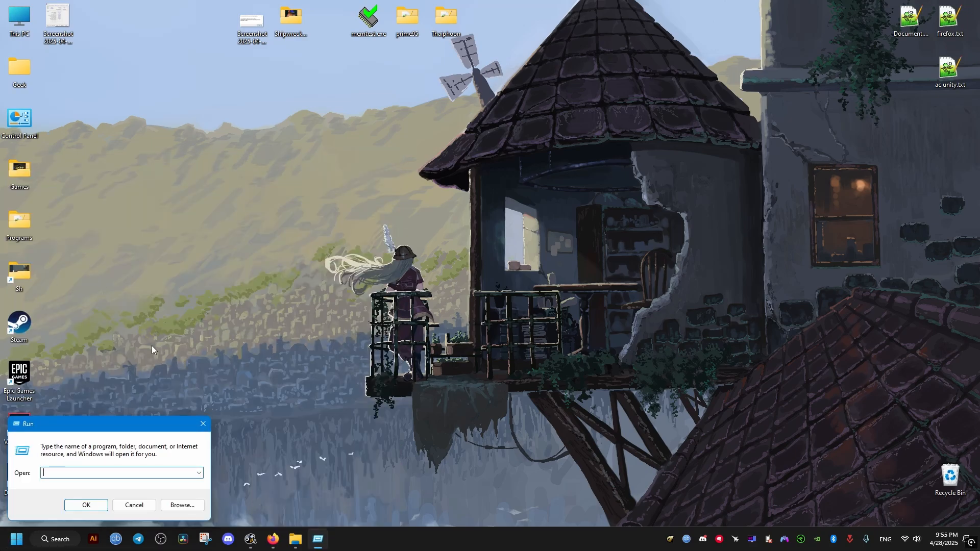
pyautogui.write('%')
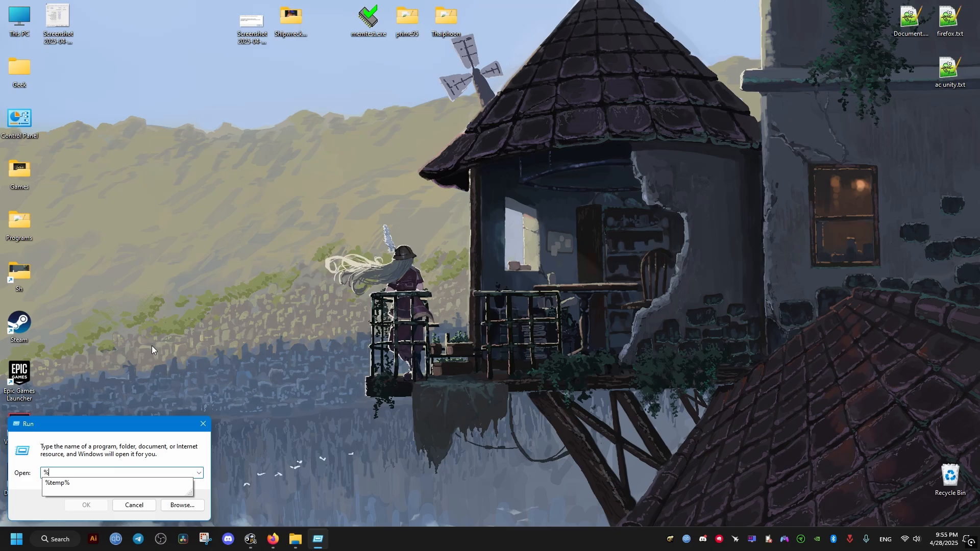
pyautogui.click(86, 505)
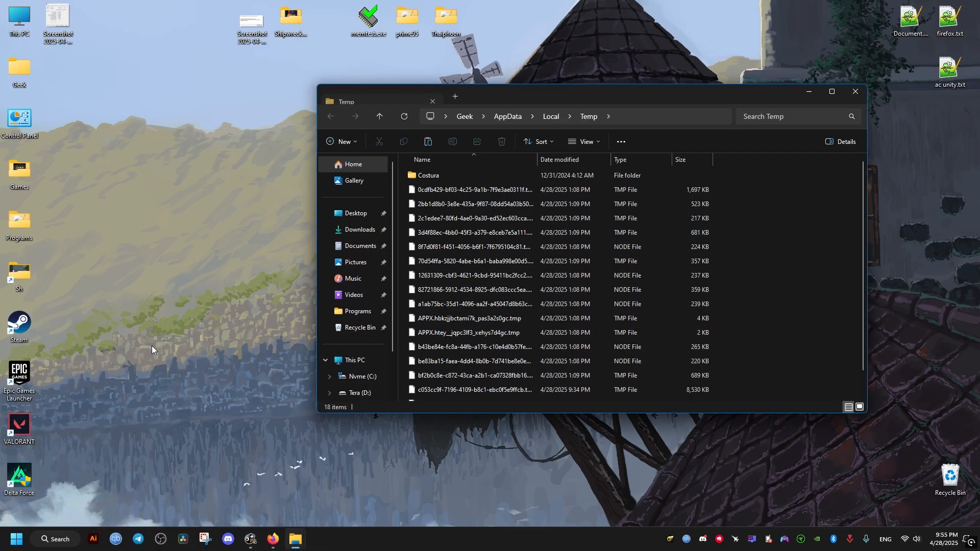